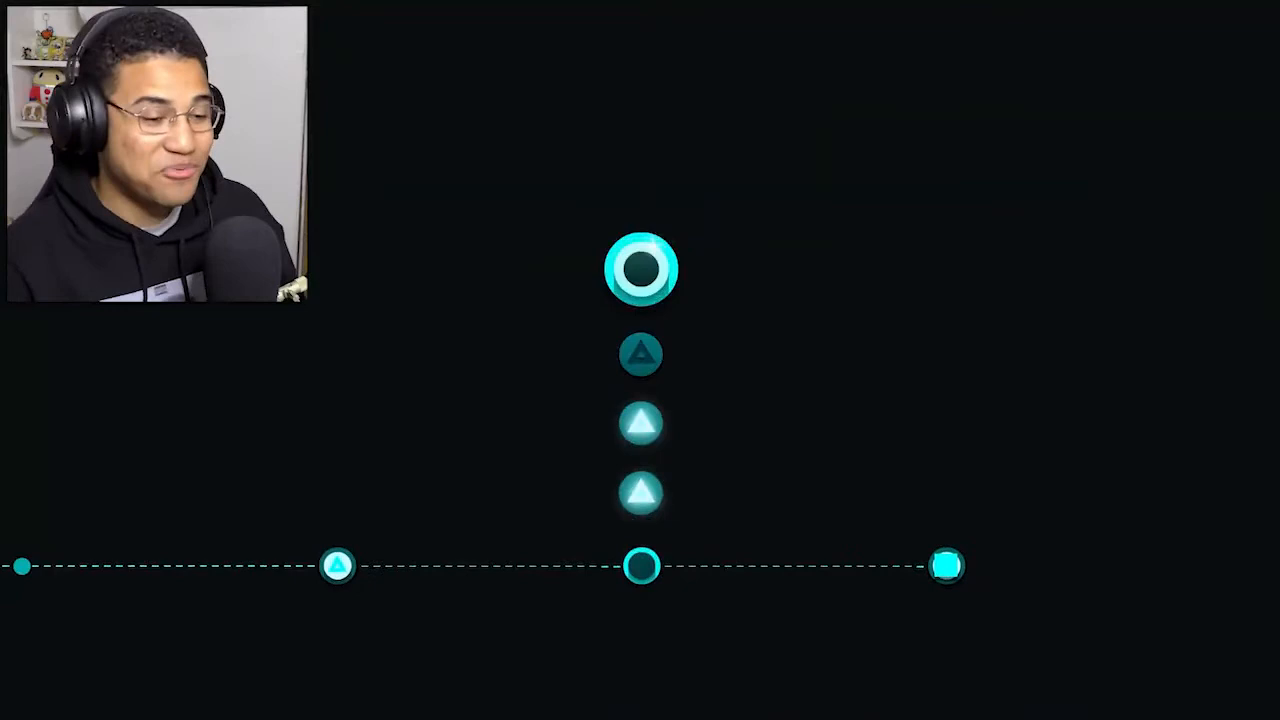
Select the Milky Ways boss fight node on the level map so its title card appears.
left_click(640, 564)
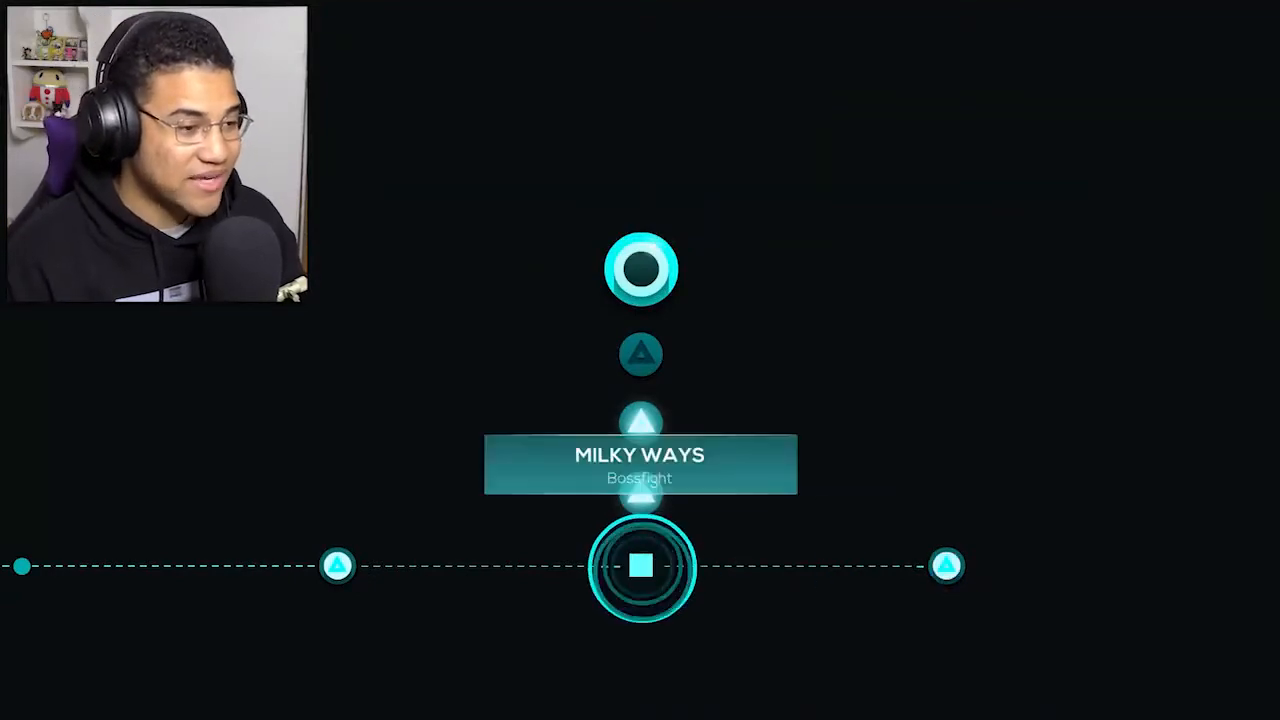